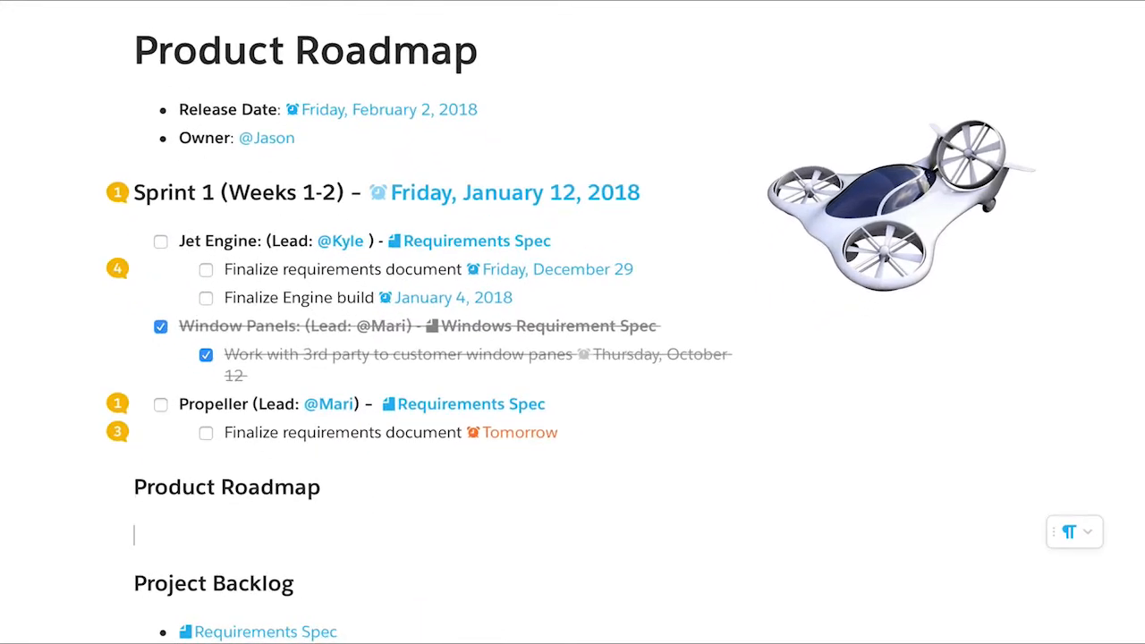
Type @ on the blank line under the second Product Roadmap heading to list insertable items
{"action": "type", "text": "@"}
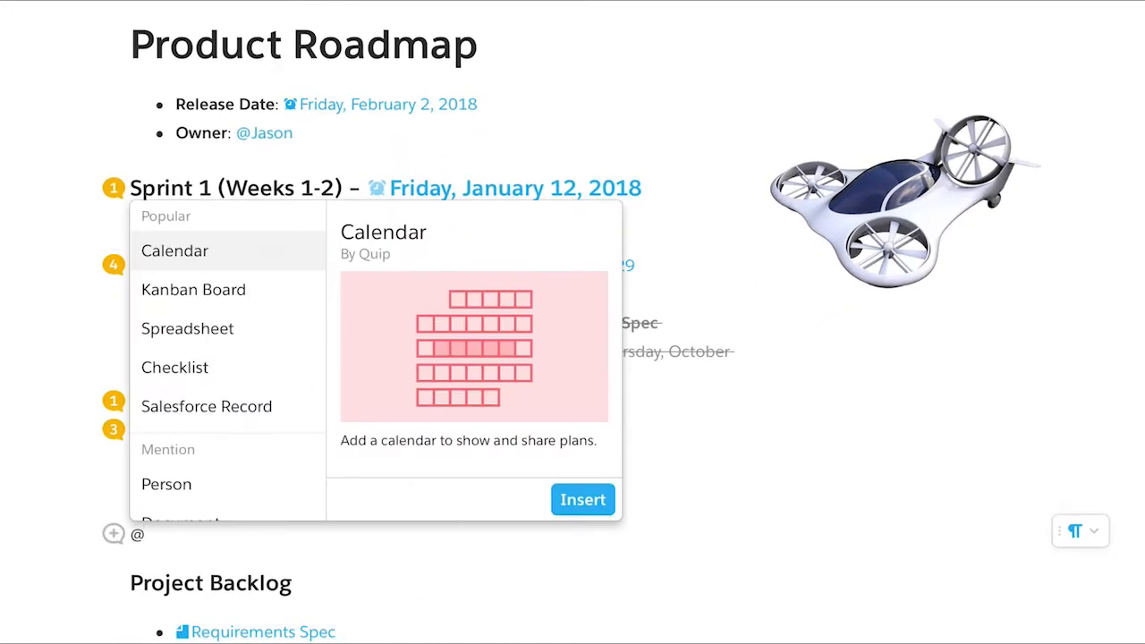
{"action": "left_click", "coordinate": [582, 499]}
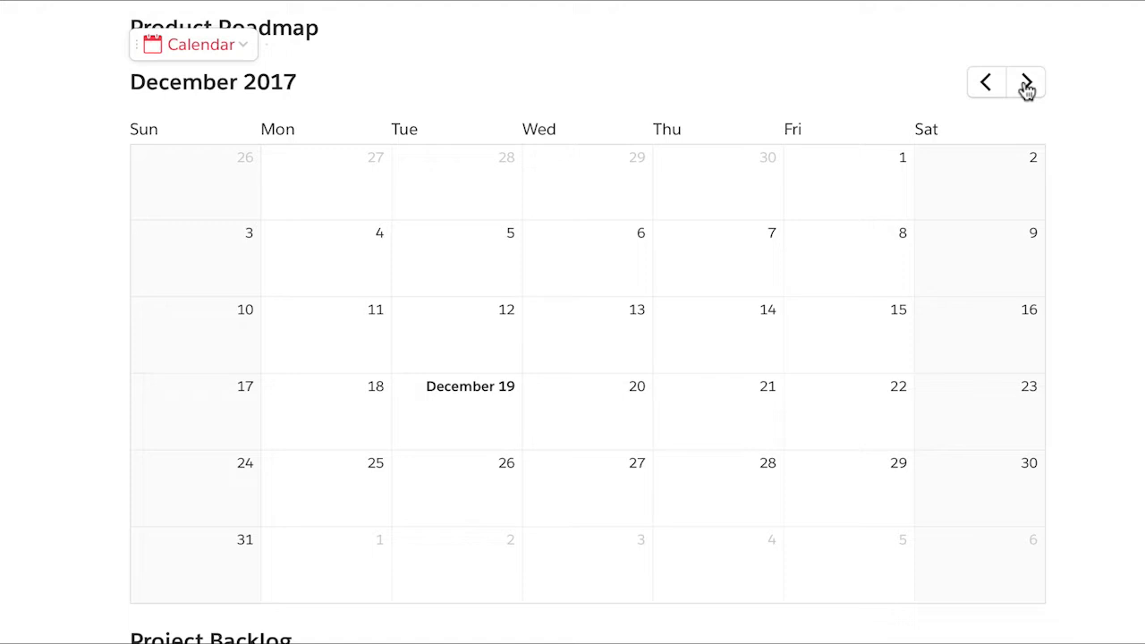
{"action": "left_click", "coordinate": [1026, 79]}
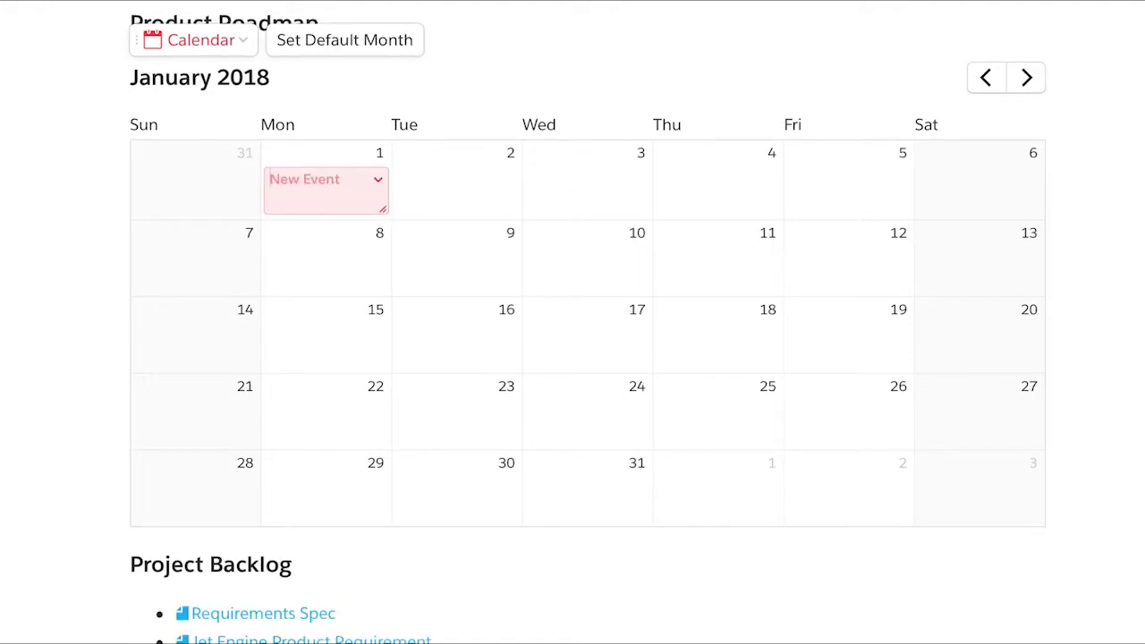
{"action": "type", "text": "Project Alcatraz -"}
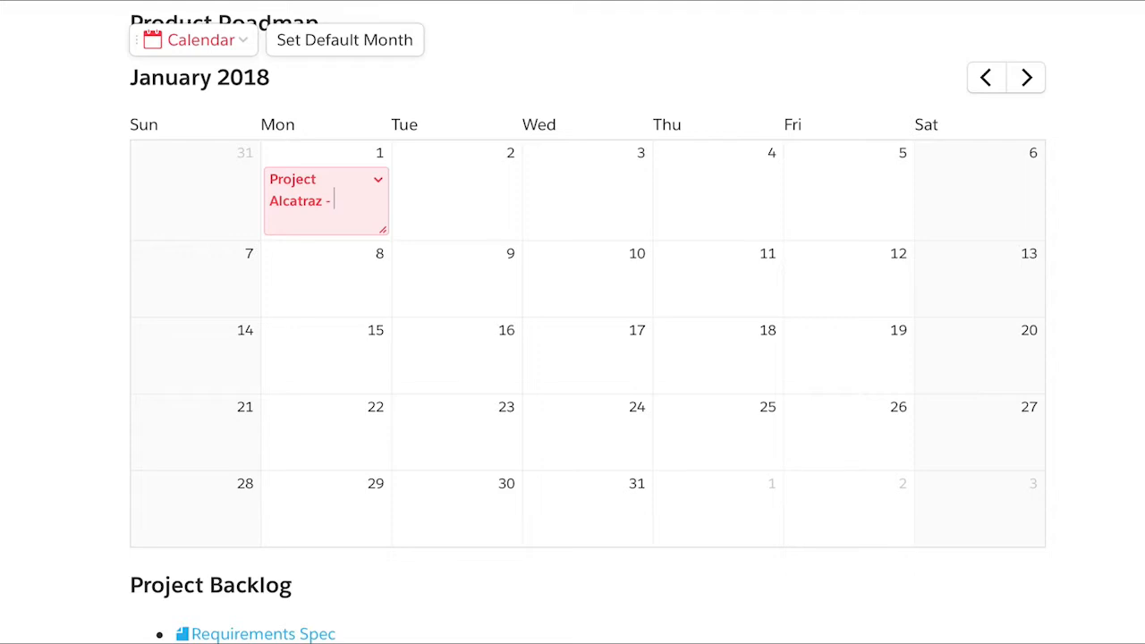
{"action": "type", "text": "@Jason Benn - Requirements Spec"}
{"action": "type", "text": "@cam"}
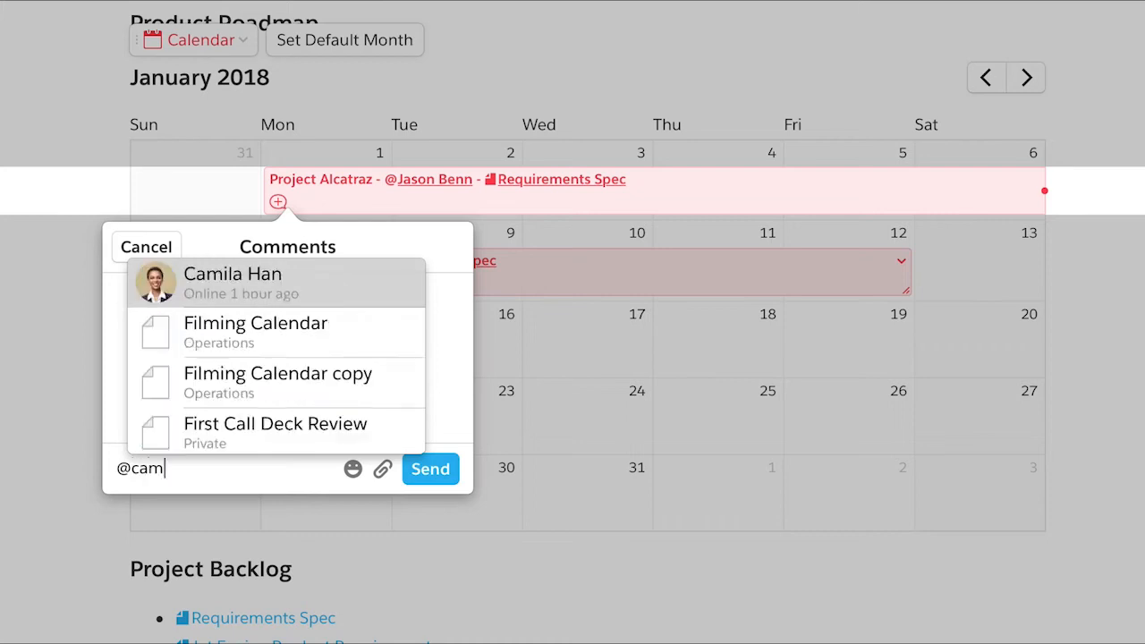
Post the teammate mention on the Project Alcatraz event, close comments, and open Templates
{"action": "left_click", "coordinate": [233, 273]}
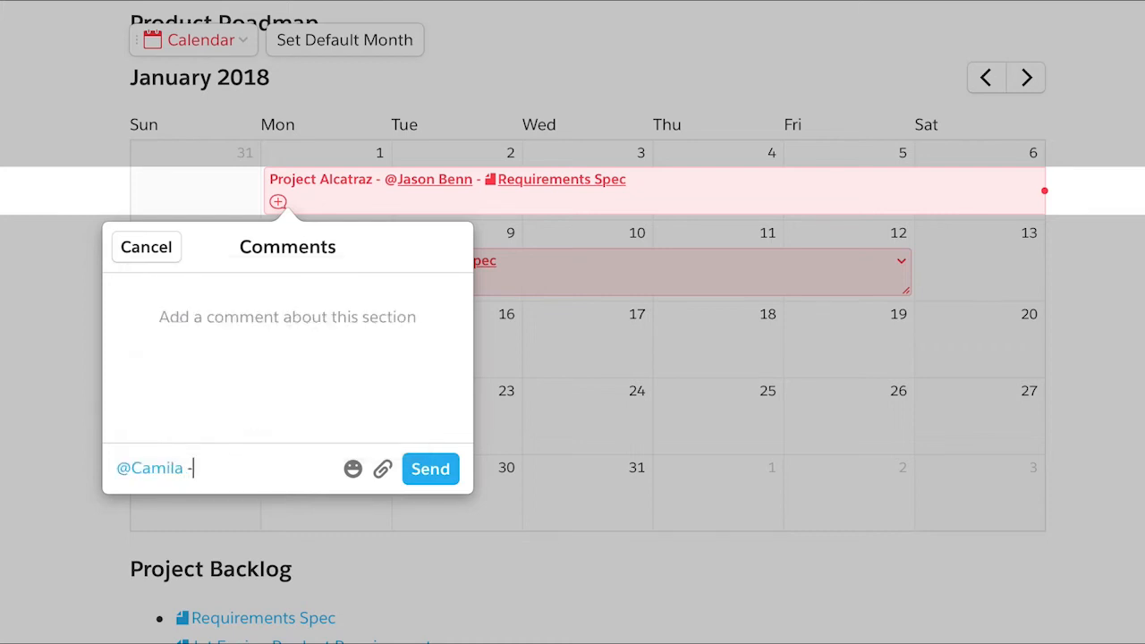
{"action": "left_click", "coordinate": [431, 469]}
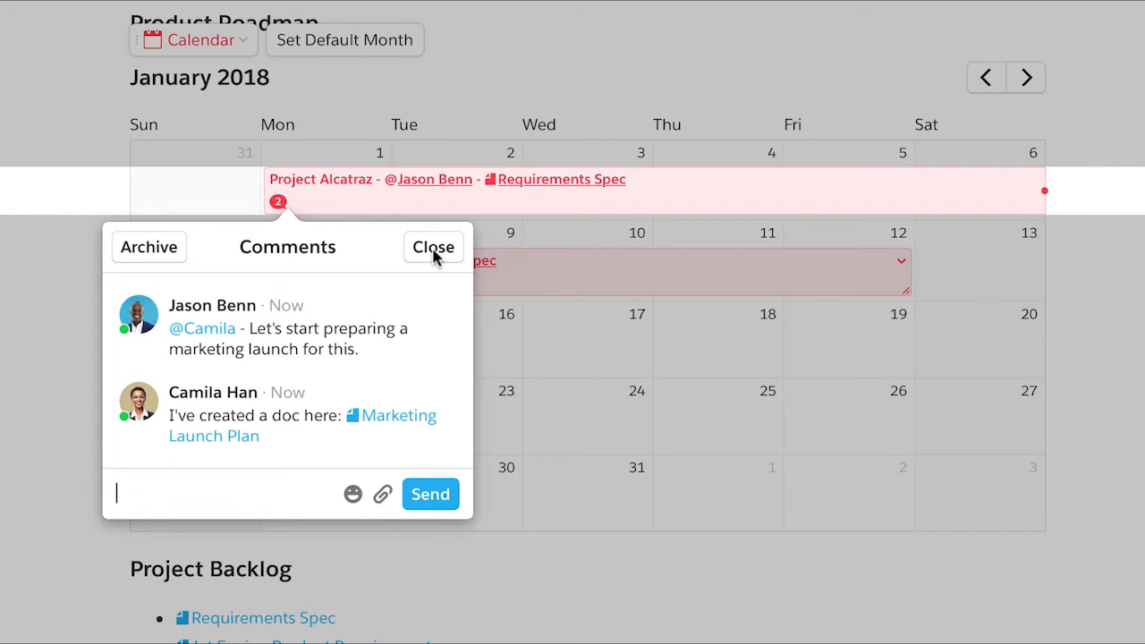
{"action": "left_click", "coordinate": [433, 247]}
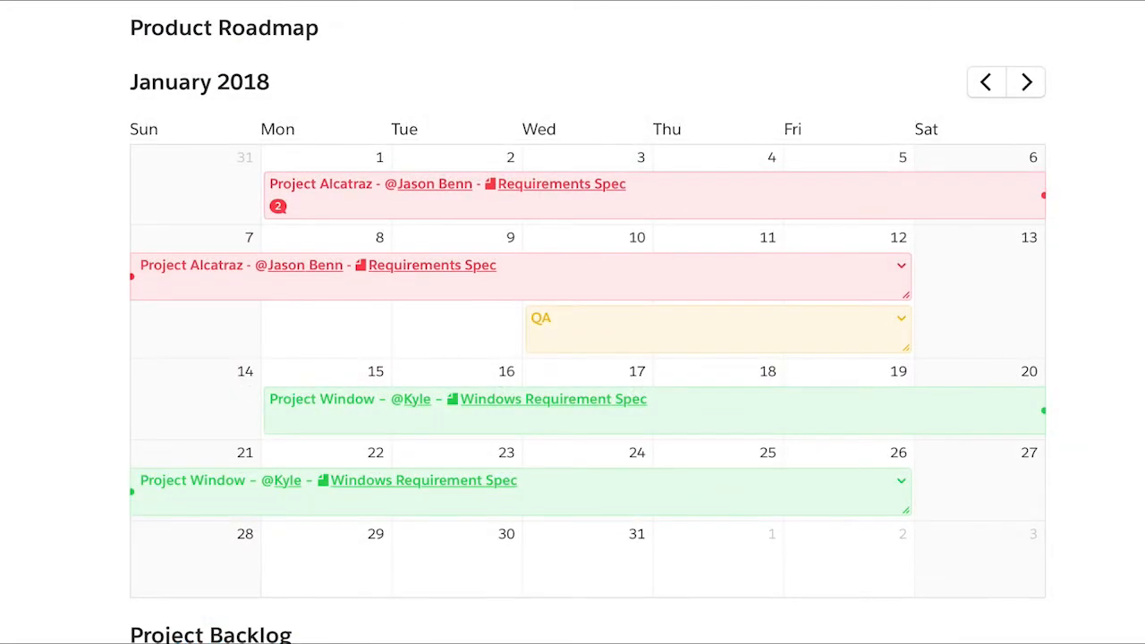
{"action": "left_click", "coordinate": [167, 45]}
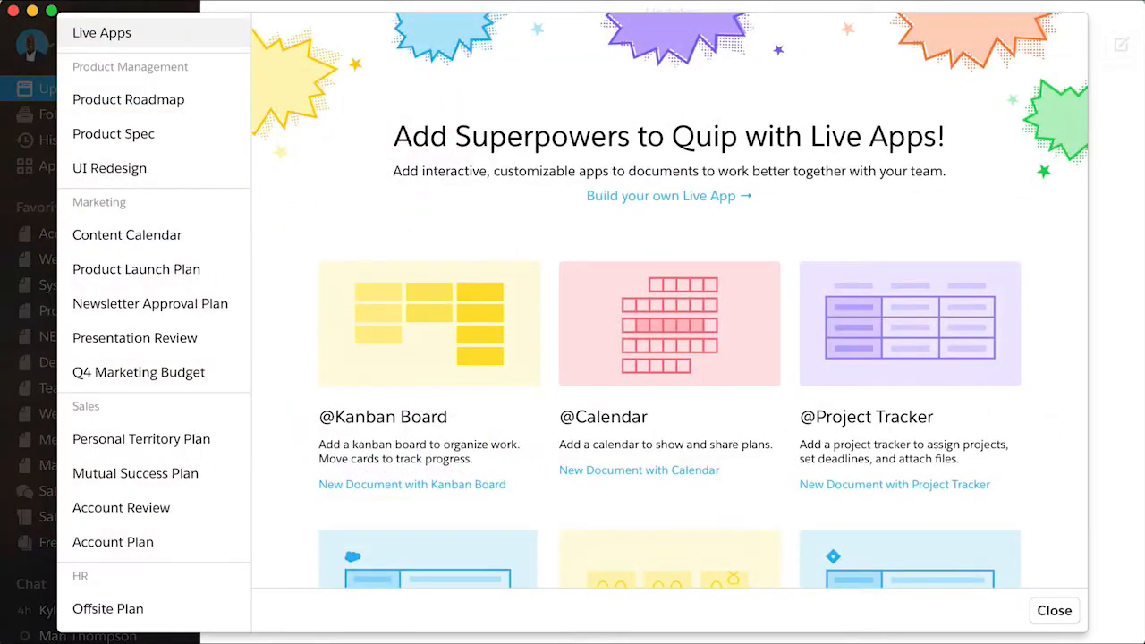
Scroll through previews of the Account Plan and Product Launch Plan templates
{"action": "left_click", "coordinate": [112, 542]}
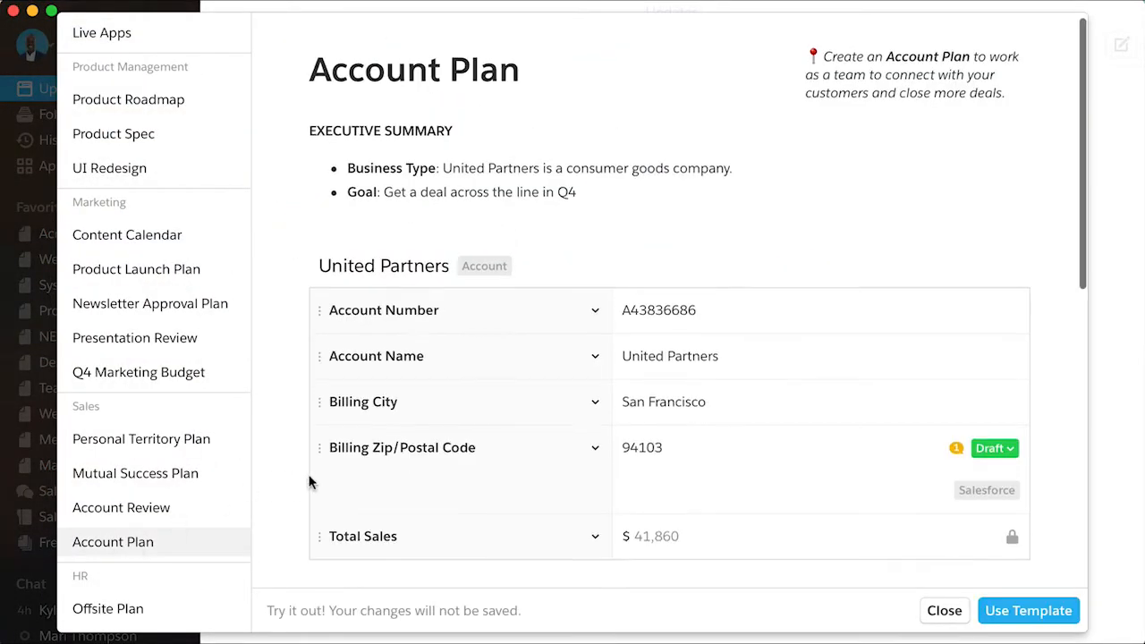
{"action": "scroll", "scroll_direction": "down", "scroll_amount": 3}
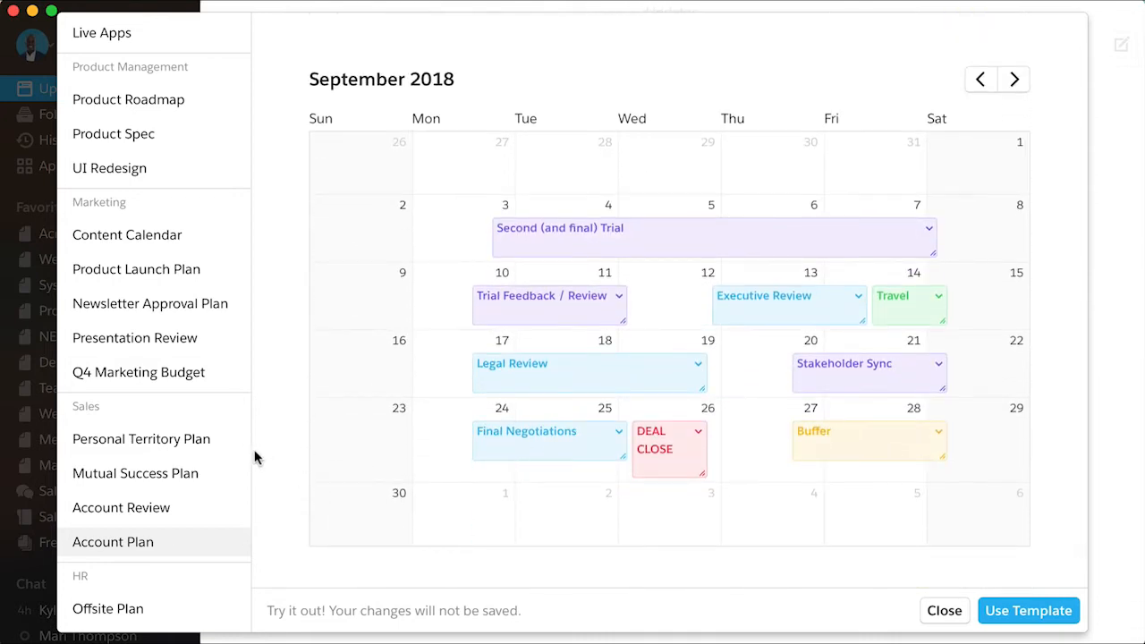
{"action": "mouse_move", "coordinate": [121, 273]}
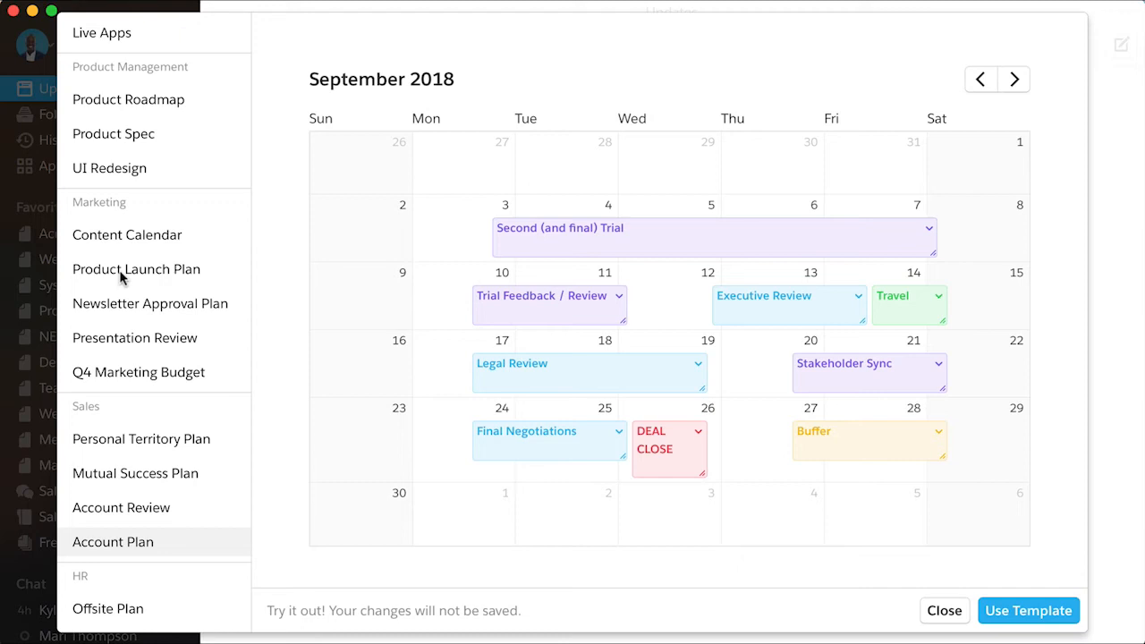
{"action": "left_click", "coordinate": [136, 269]}
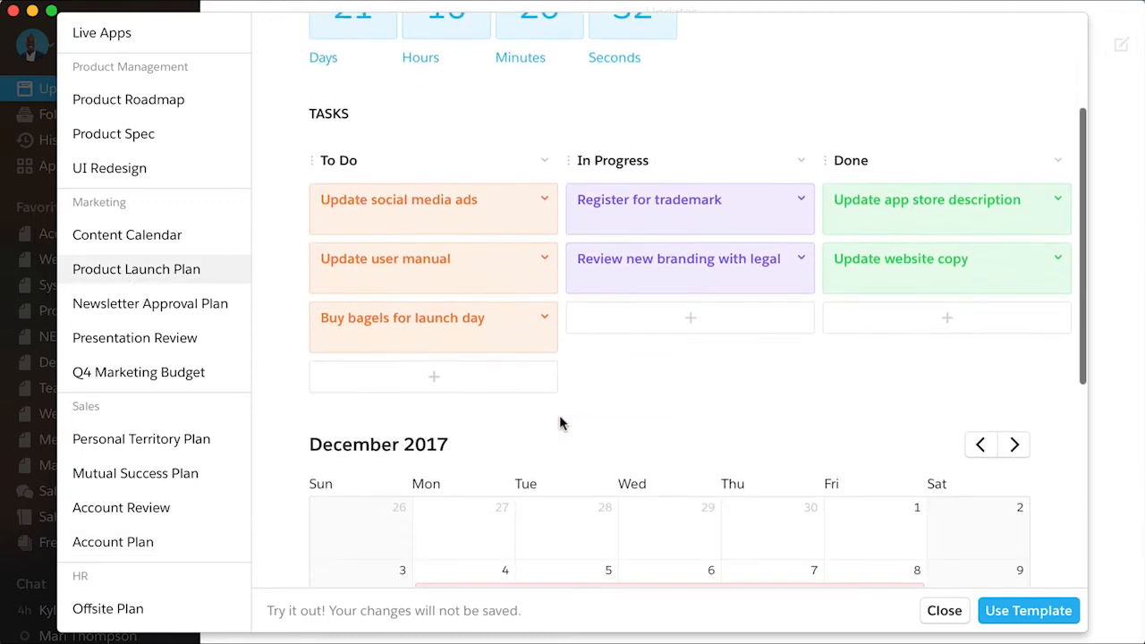
{"action": "scroll", "scroll_direction": "down", "scroll_amount": 3}
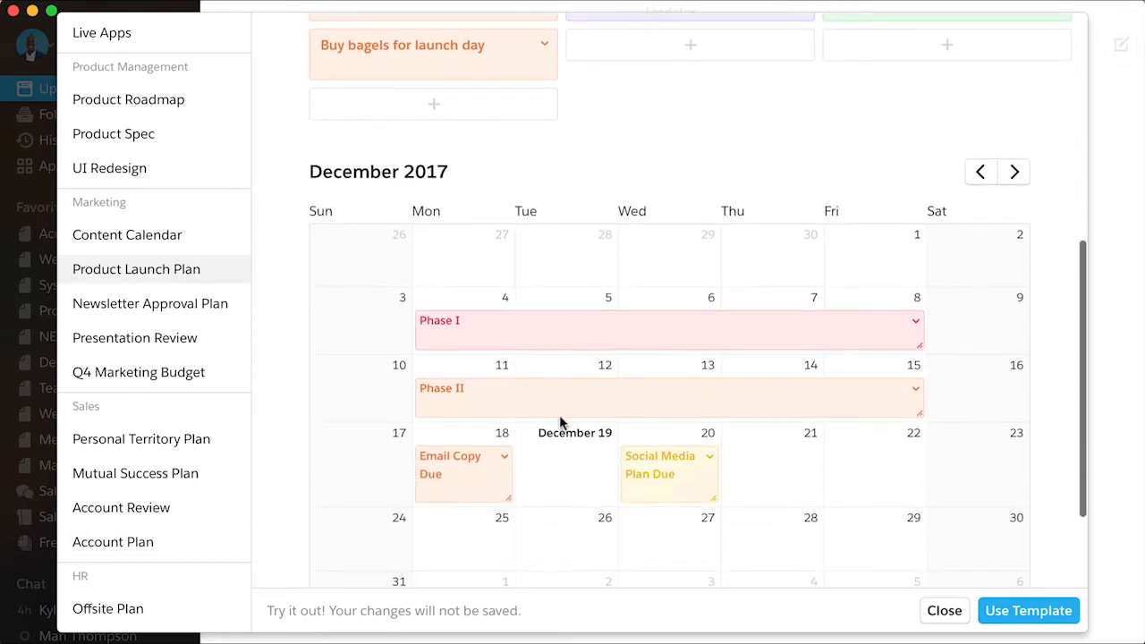
Preview the Product Roadmap template, scrolling to its task board and September 2017 calendar
{"action": "left_click", "coordinate": [128, 99]}
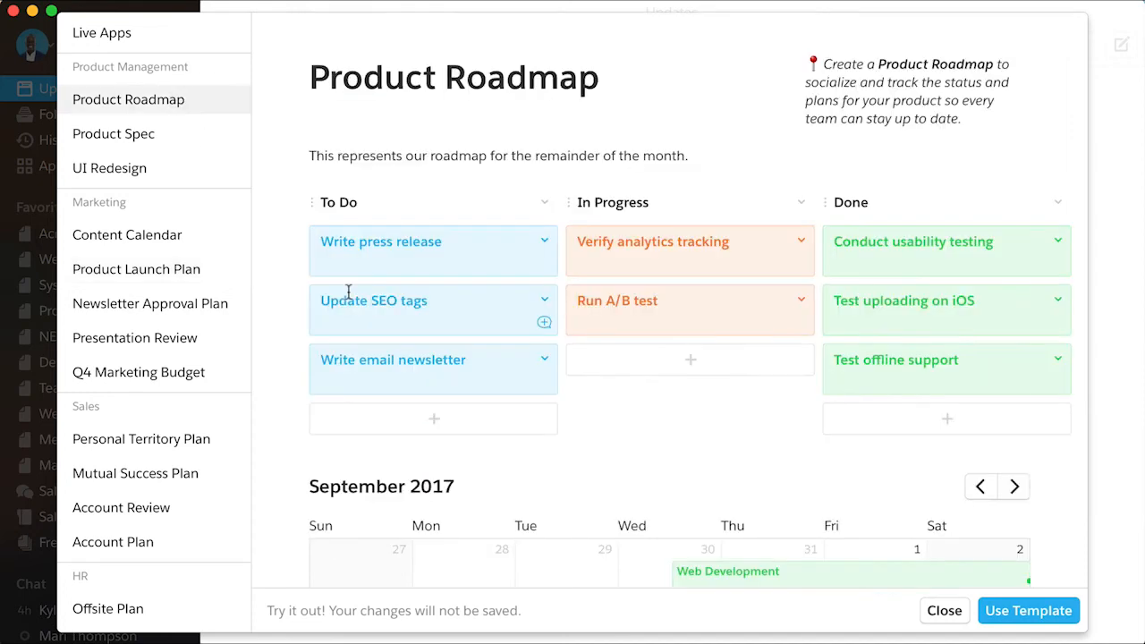
{"action": "scroll", "scroll_direction": "down", "scroll_amount": 3}
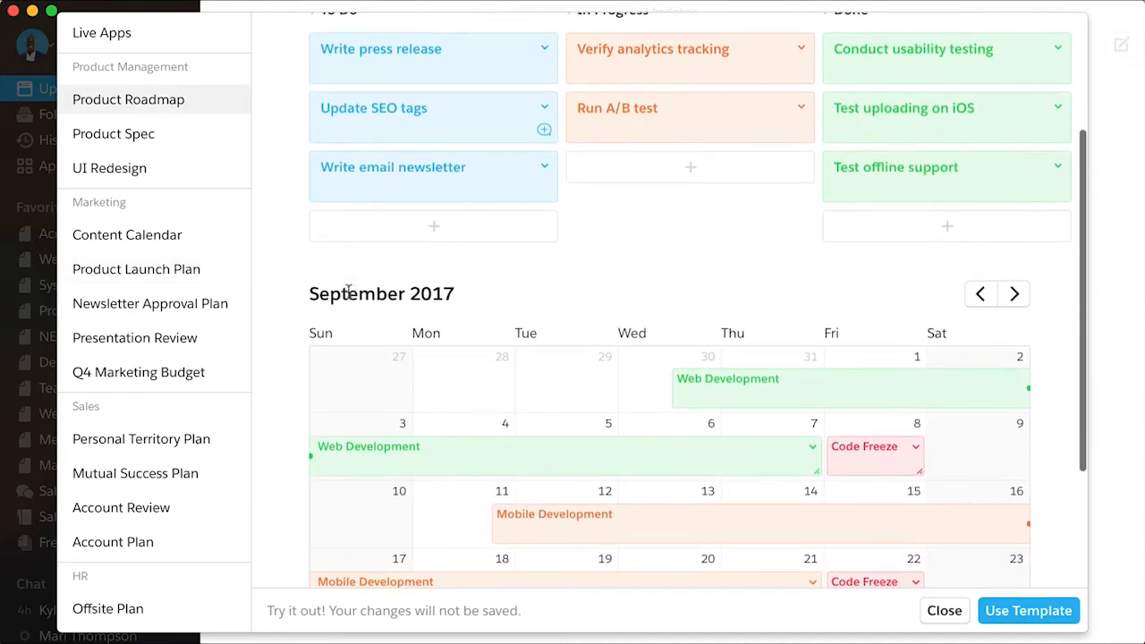
{"action": "scroll", "scroll_direction": "down", "scroll_amount": 3}
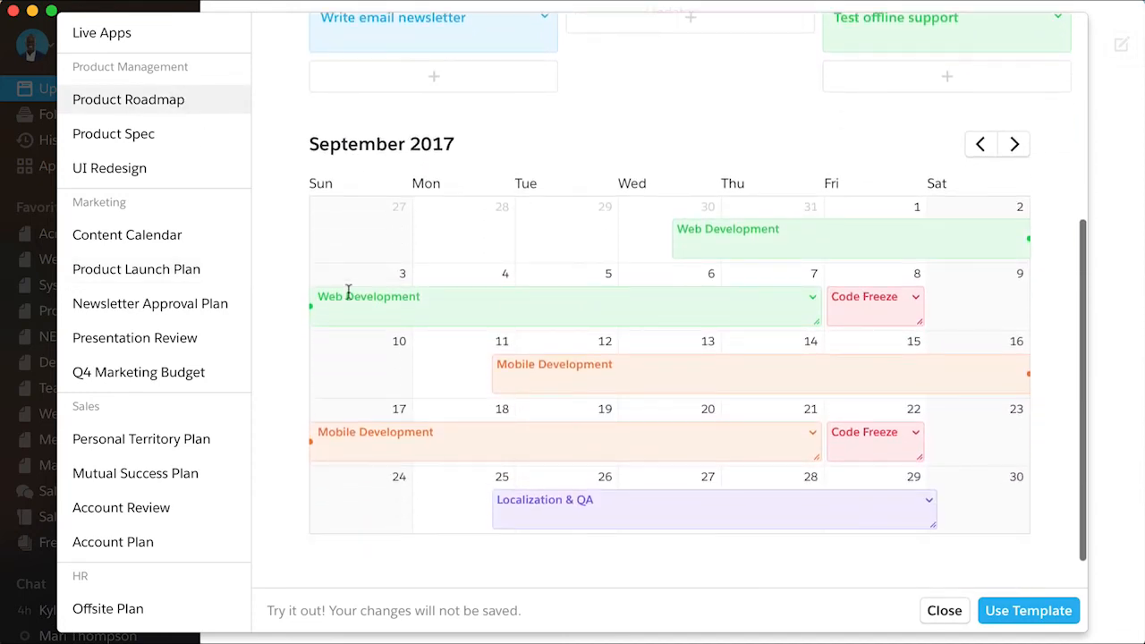